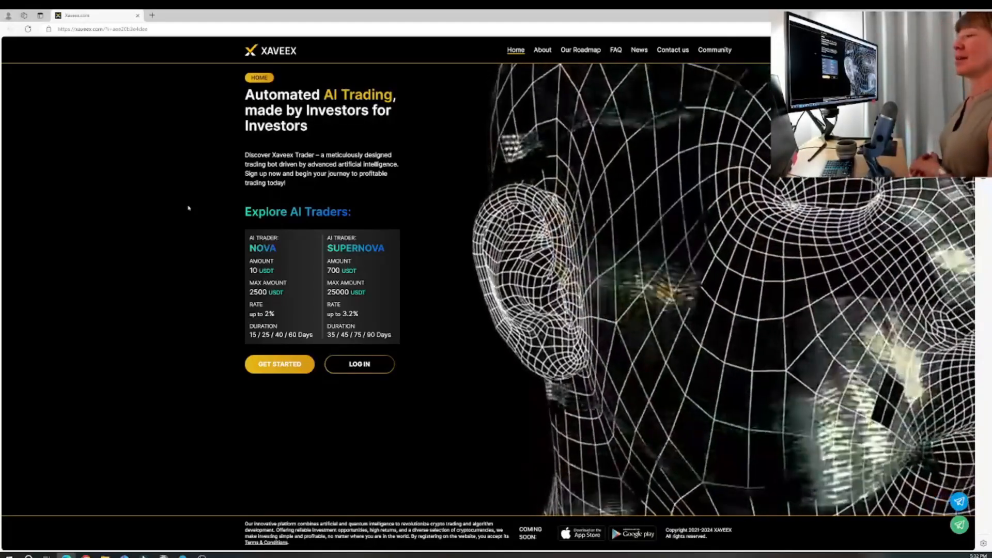
- Navigate from the home page to the About page's roadmap for 2022 onward
click(579, 50)
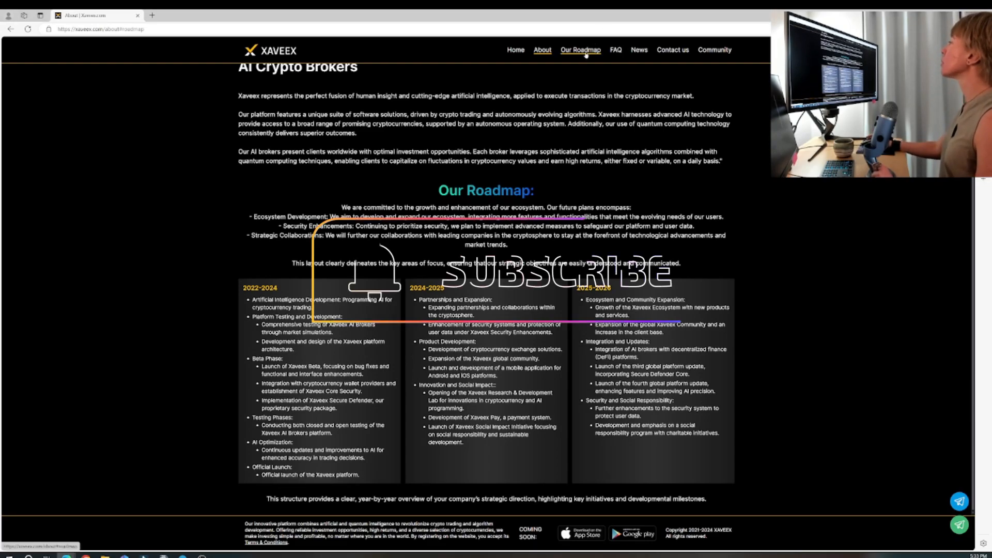
- Show the FAQ's Troubleshooting category and its list of common questions
click(615, 50)
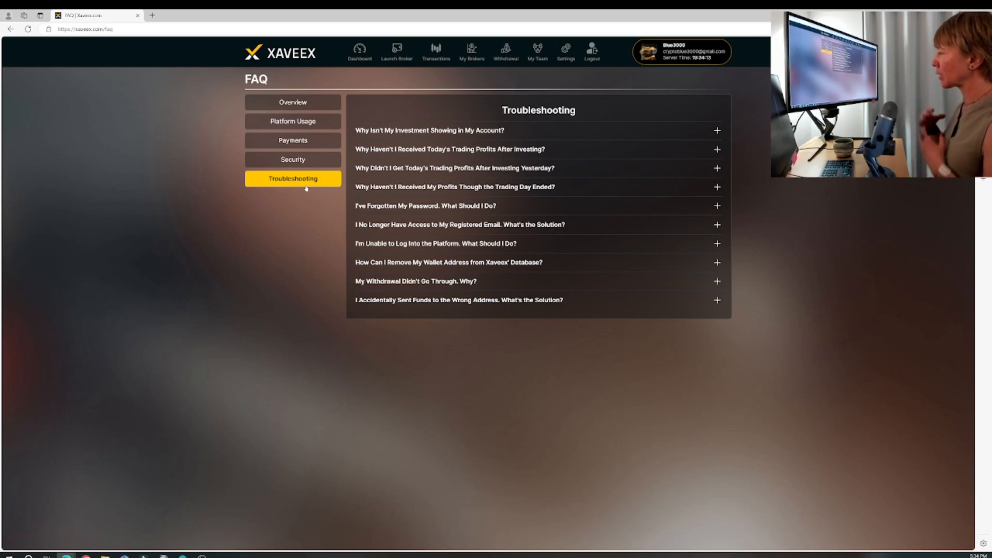
- Set up the NOVA broker with 25 days and 25 USDT, returning 31.25 USDT
click(396, 52)
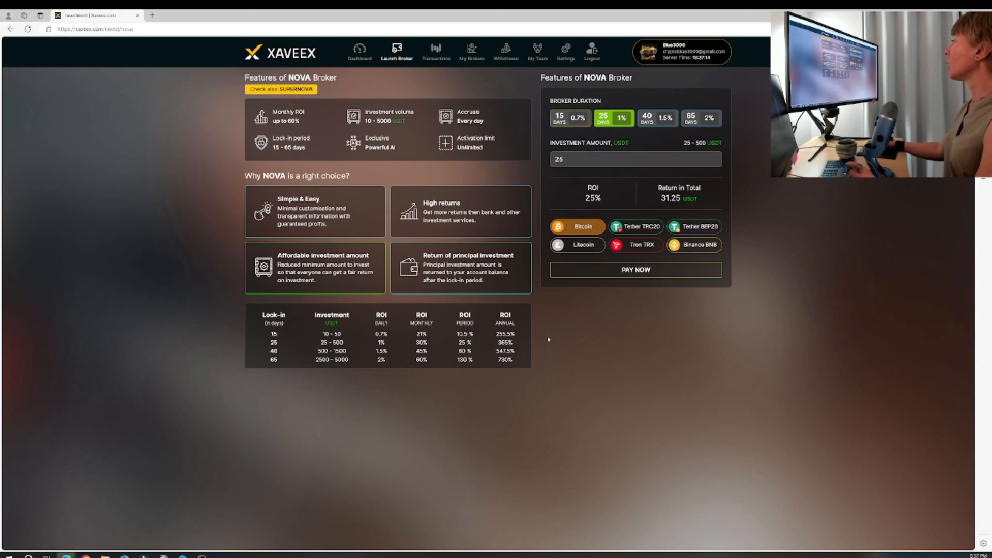
- Change the NOVA plan to 15 days and 50 USDT (10.5% ROI, 55.25 USDT)
click(559, 118)
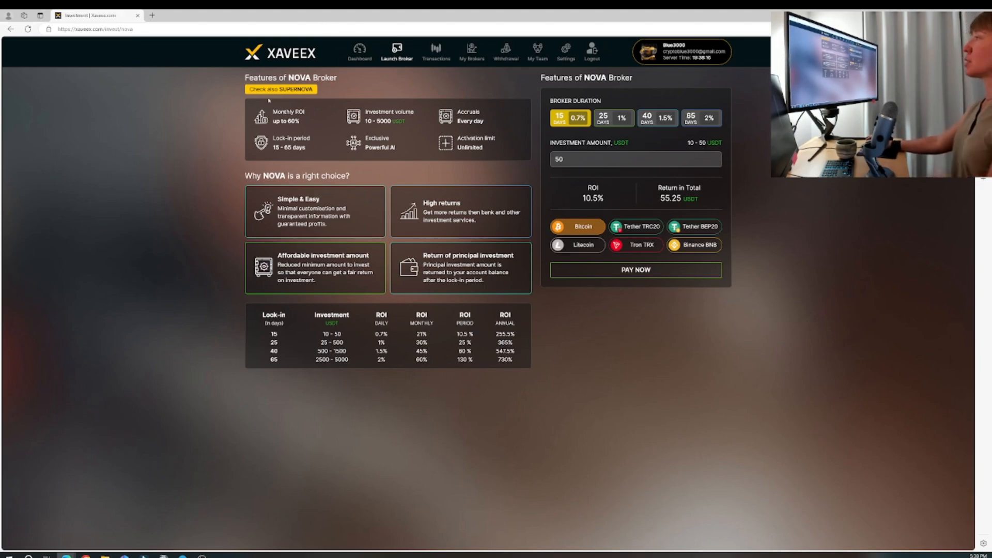
click(279, 89)
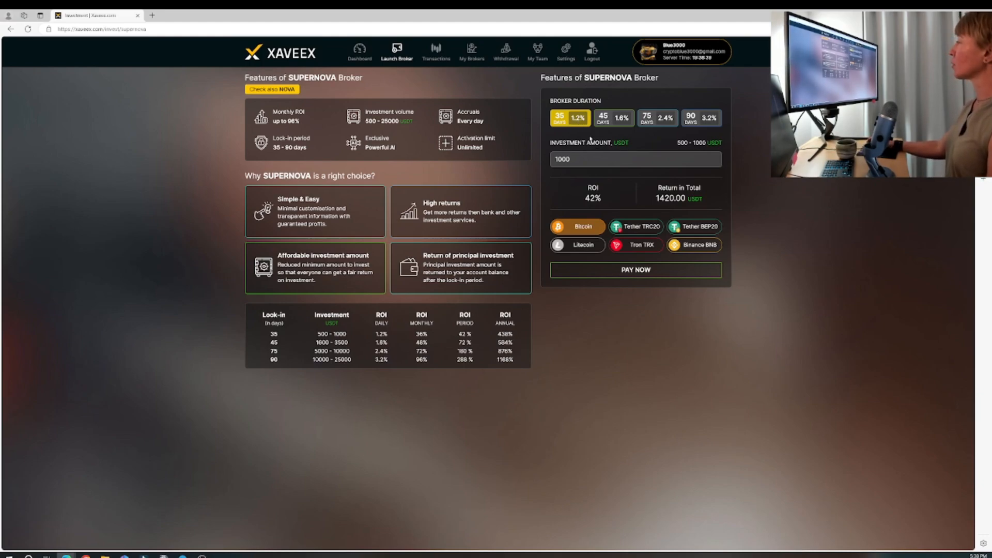
- Set the Supernova plan to 90 days and 10000 USDT, returning 38800 USDT
click(701, 119)
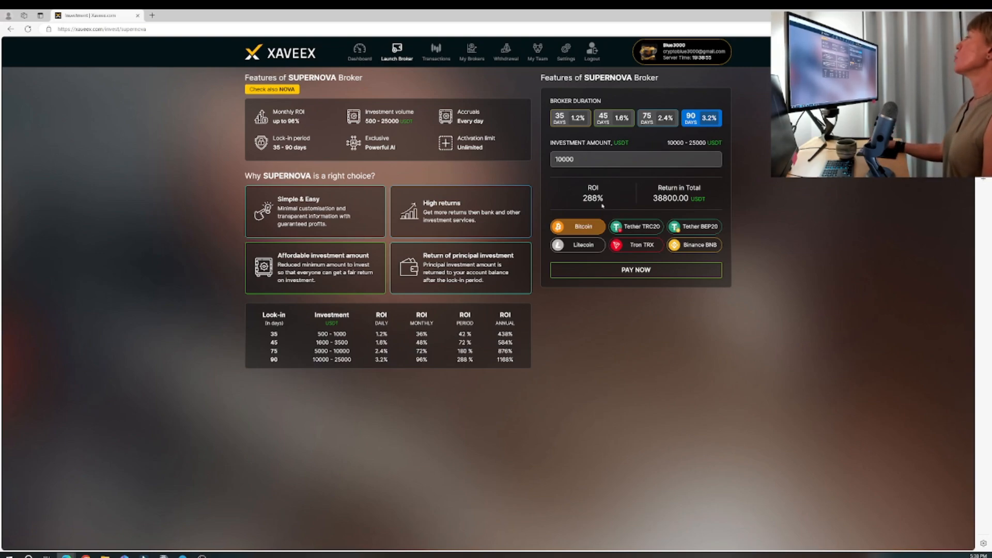
click(357, 52)
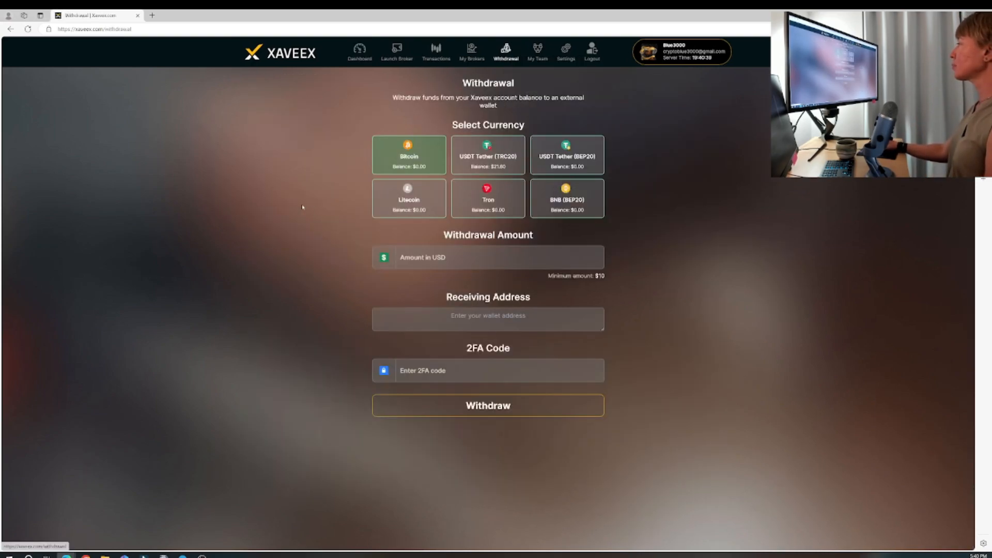
- Submit a 21.60 USDT TRC20 withdrawal to the external wallet, now Processing
click(487, 155)
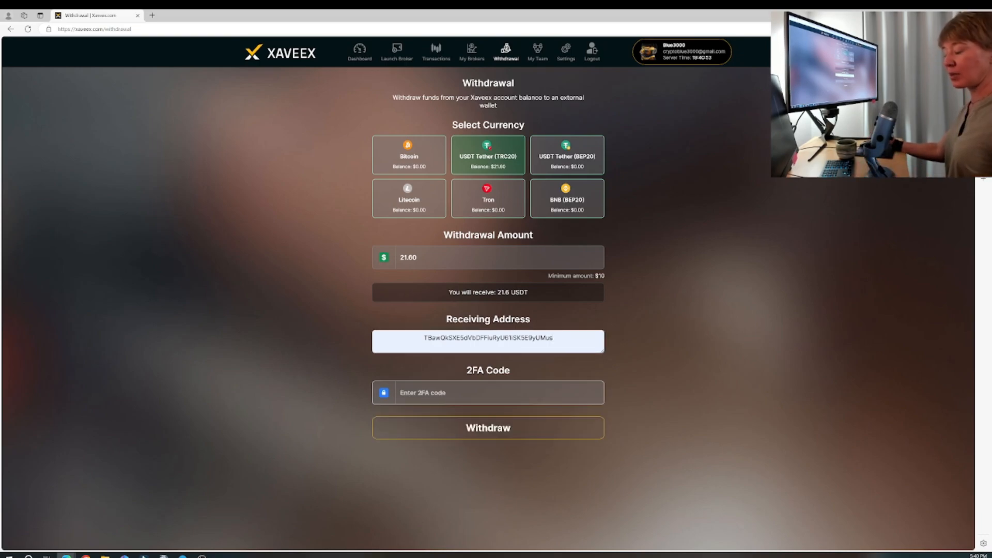
click(488, 427)
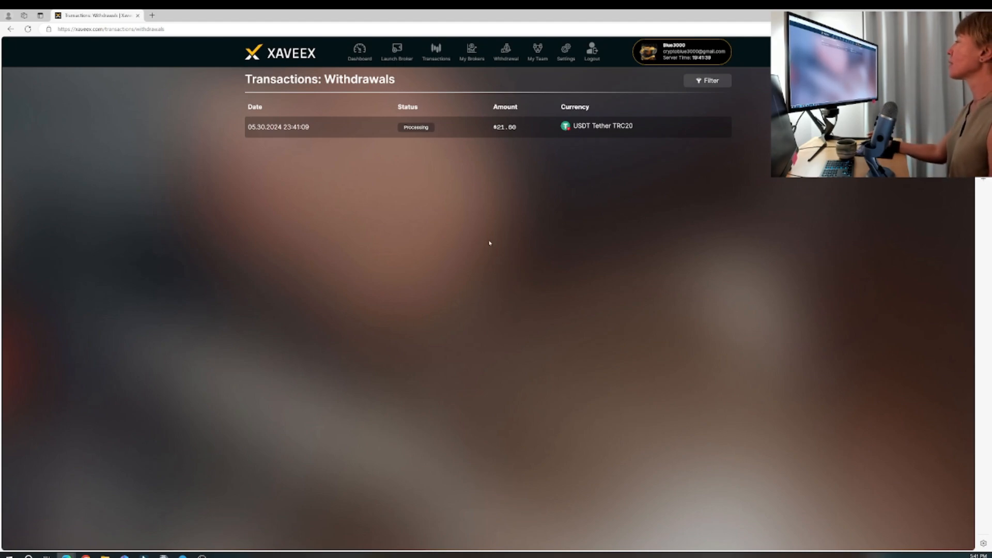
- Open the Dashboard showing balances, $21.60 total profit and the recent withdrawal
click(359, 51)
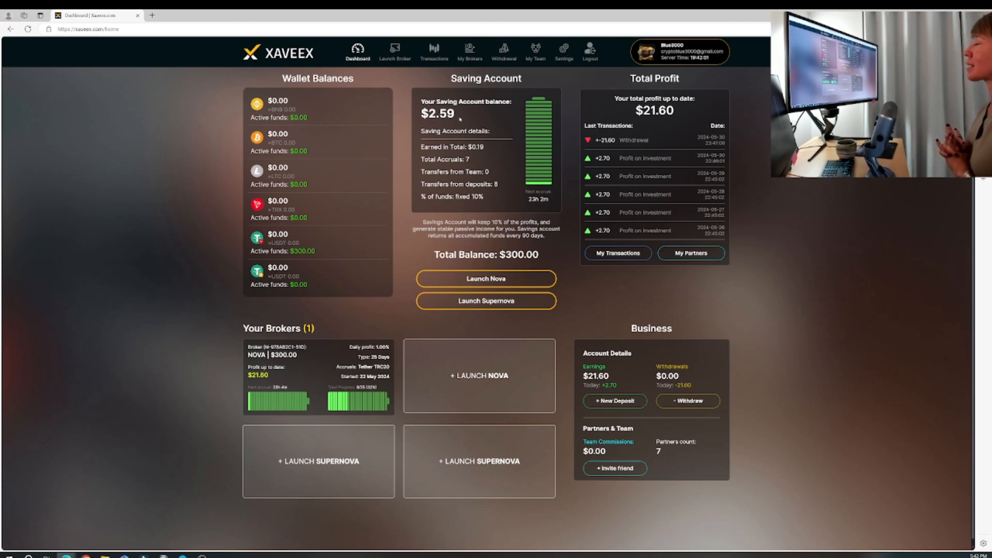